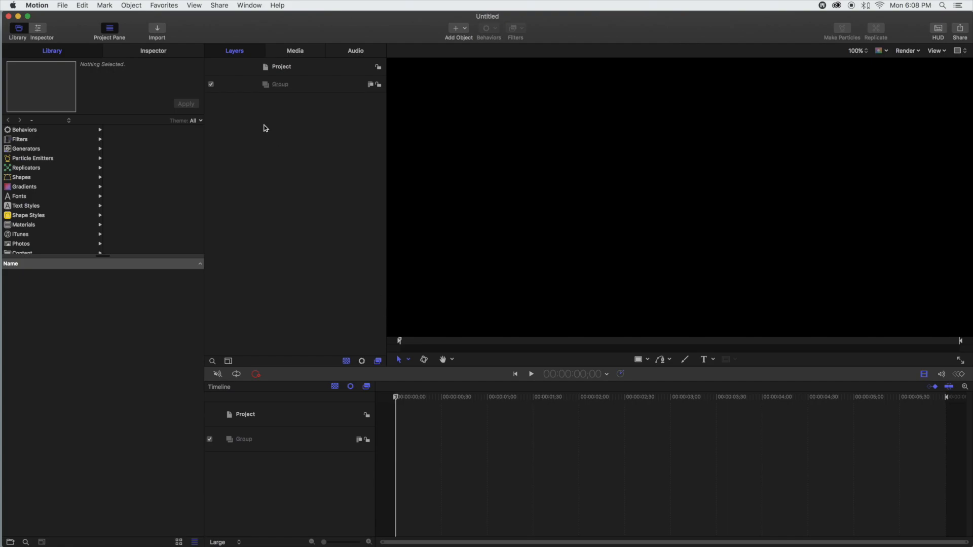
# Rename the project's default group layer to 'Rectangle'
pyautogui.doubleClick(279, 83)
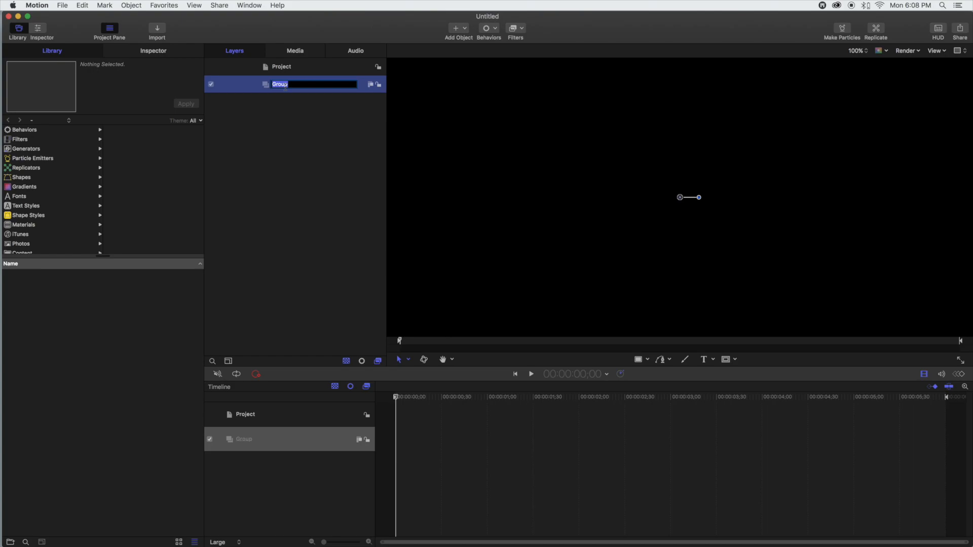
pyautogui.write('Rectangle')
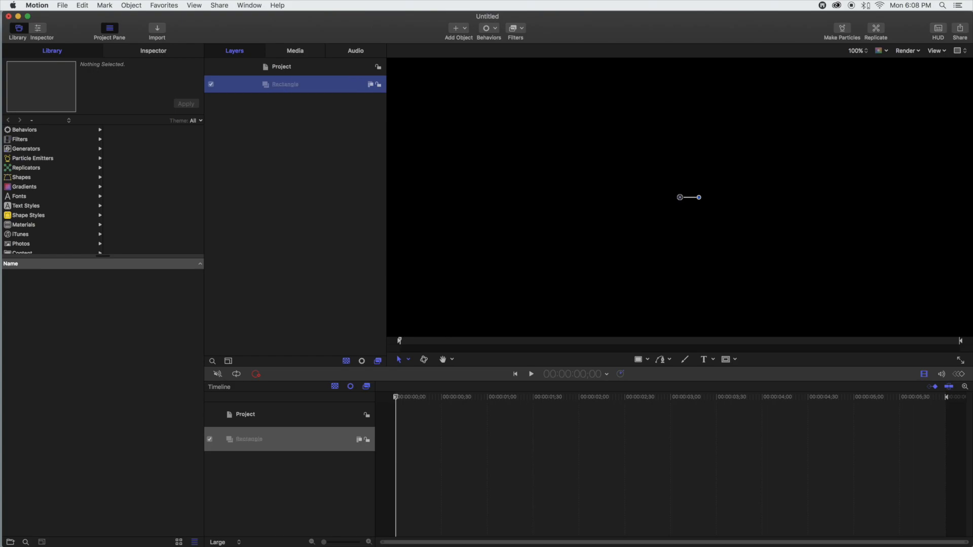
pyautogui.moveTo(614, 367)
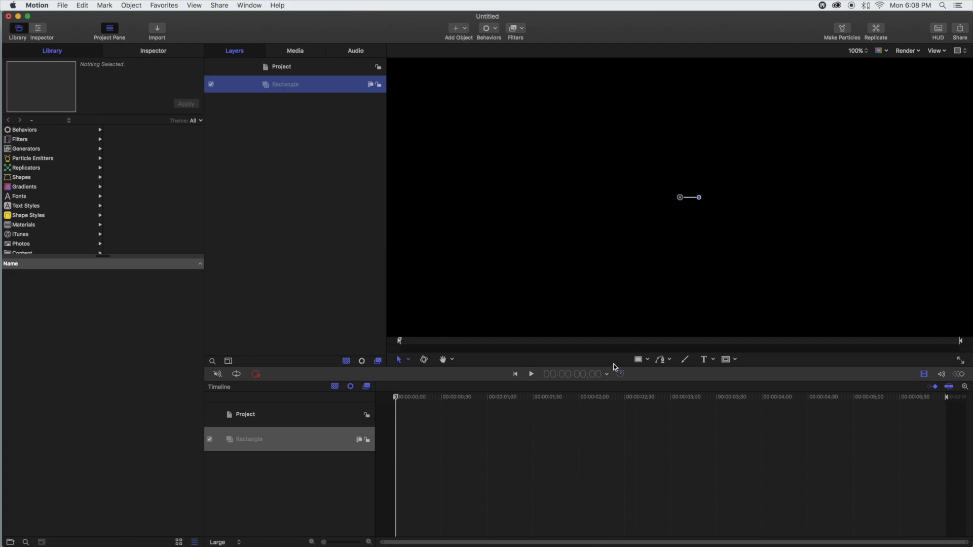
# Draw a rectangle and give it a solid red fill with the outline turned off
pyautogui.click(638, 359)
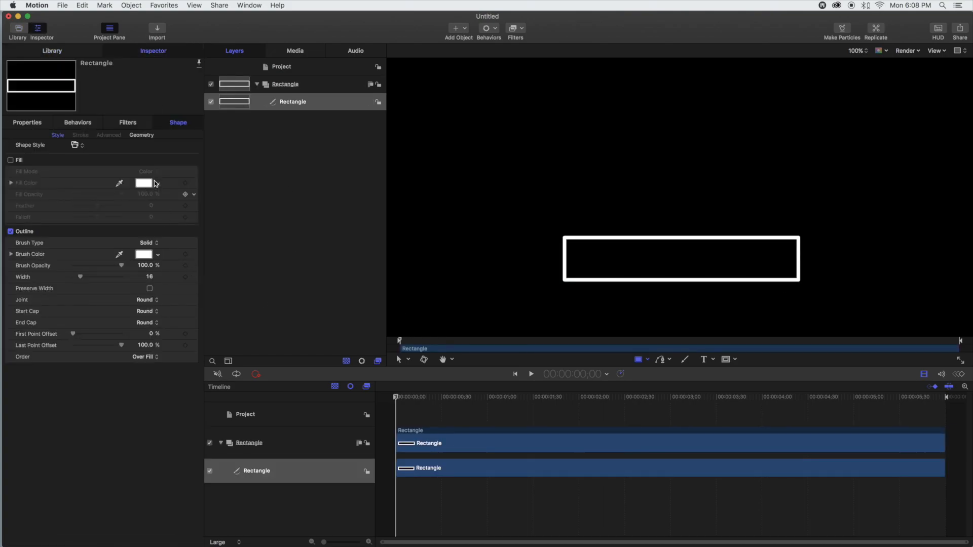
pyautogui.click(10, 160)
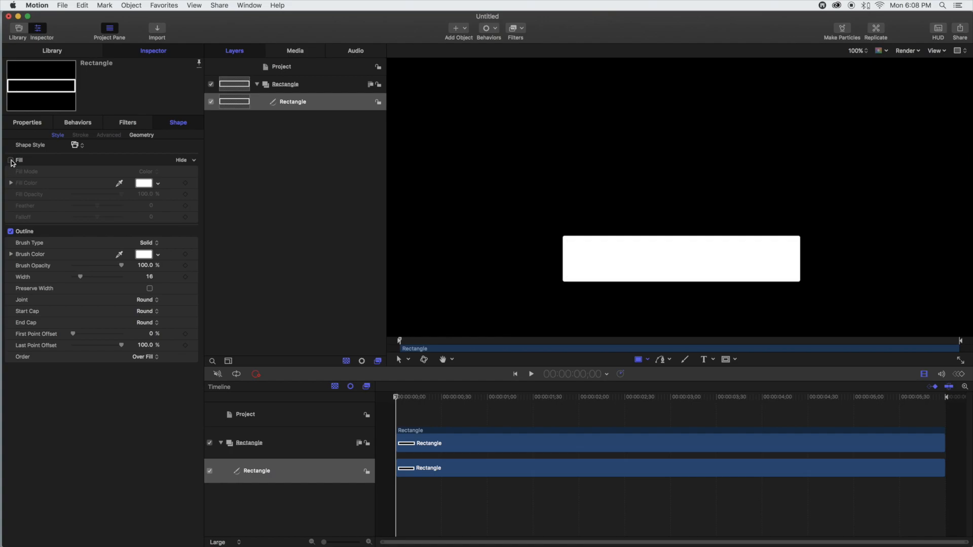
pyautogui.click(10, 160)
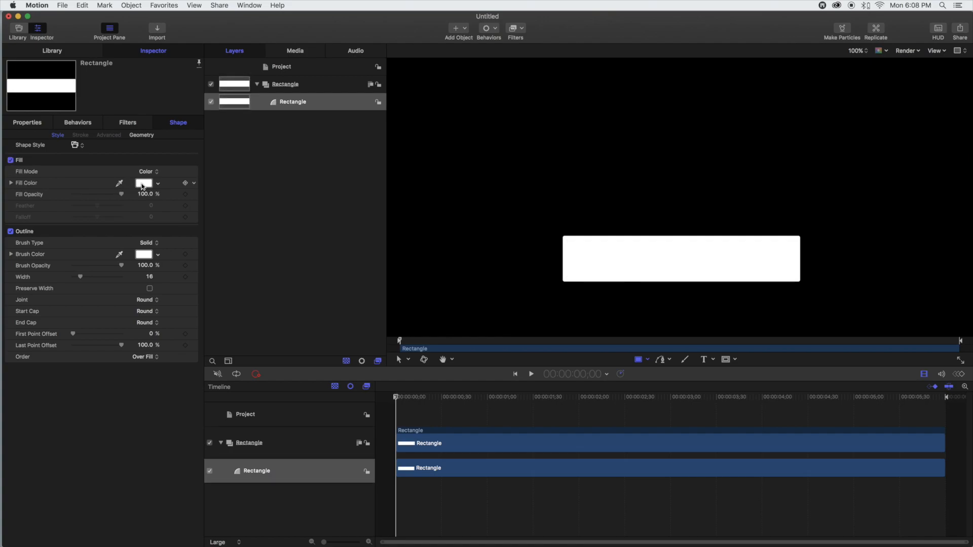
pyautogui.click(144, 182)
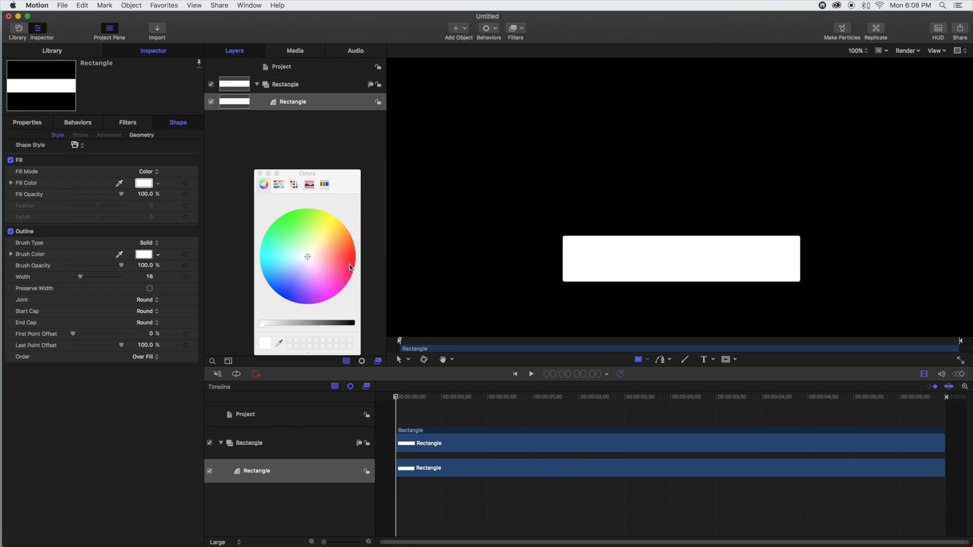
pyautogui.click(351, 260)
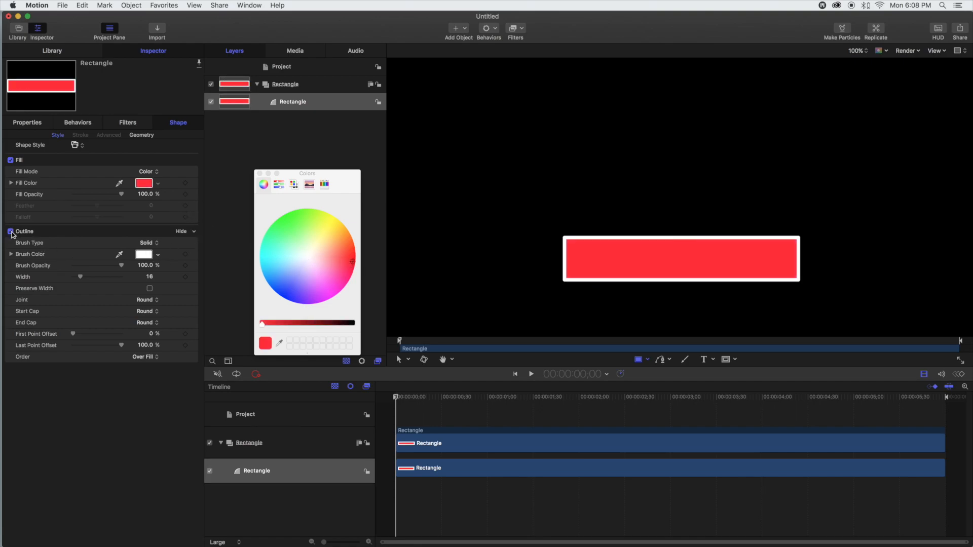
pyautogui.click(11, 233)
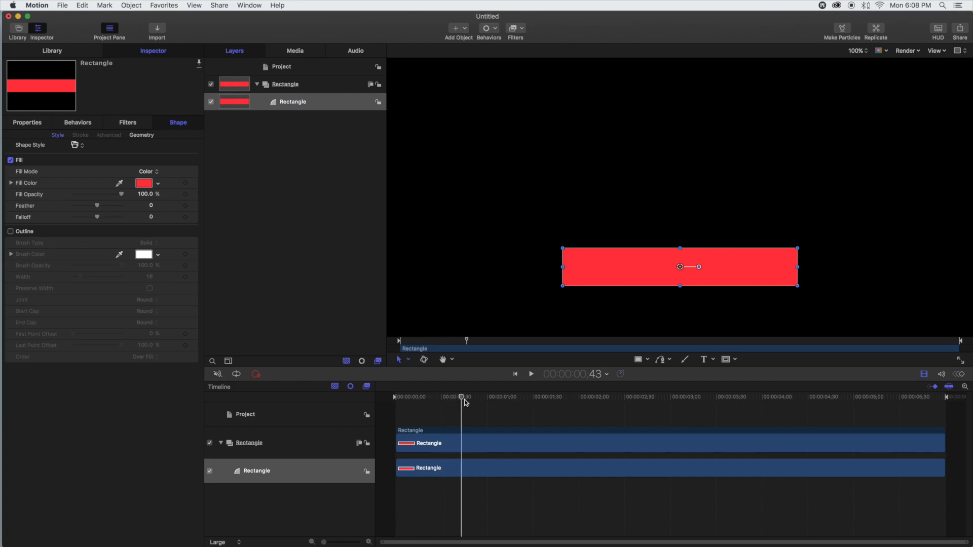
# Keyframe the rectangle's Scale from near 0% at frame 0 to 100% at frame 30
pyautogui.moveTo(466, 397); pyautogui.dragTo(451, 397)
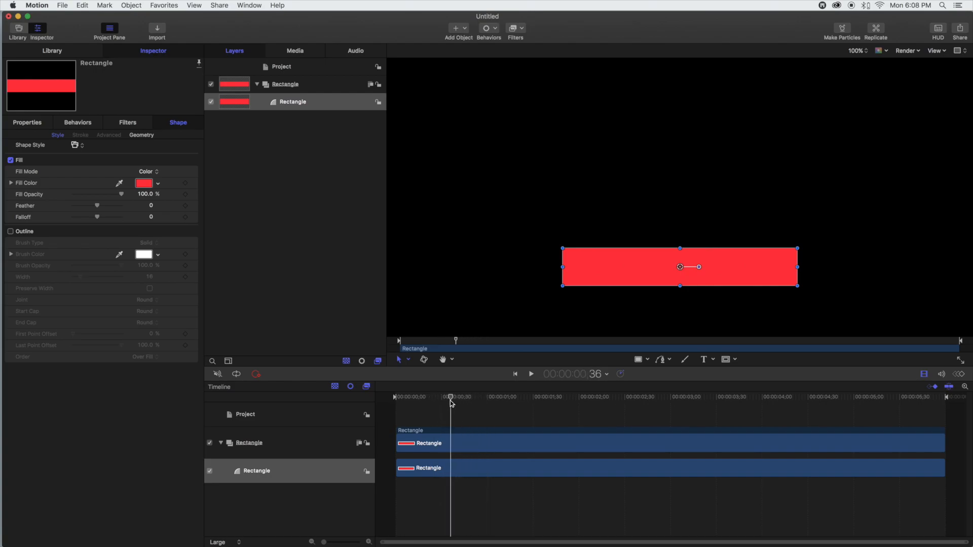
pyautogui.moveTo(451, 398); pyautogui.dragTo(442, 397)
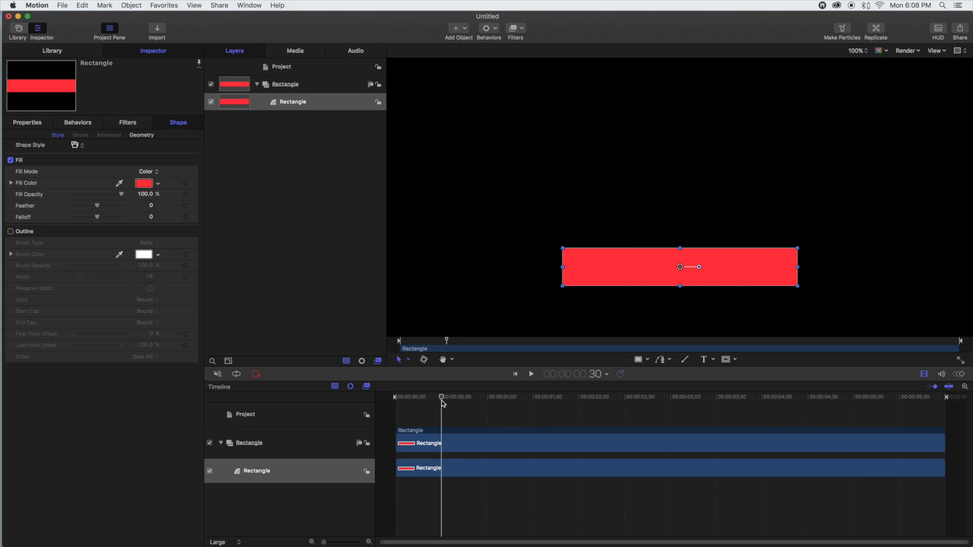
pyautogui.moveTo(268, 362)
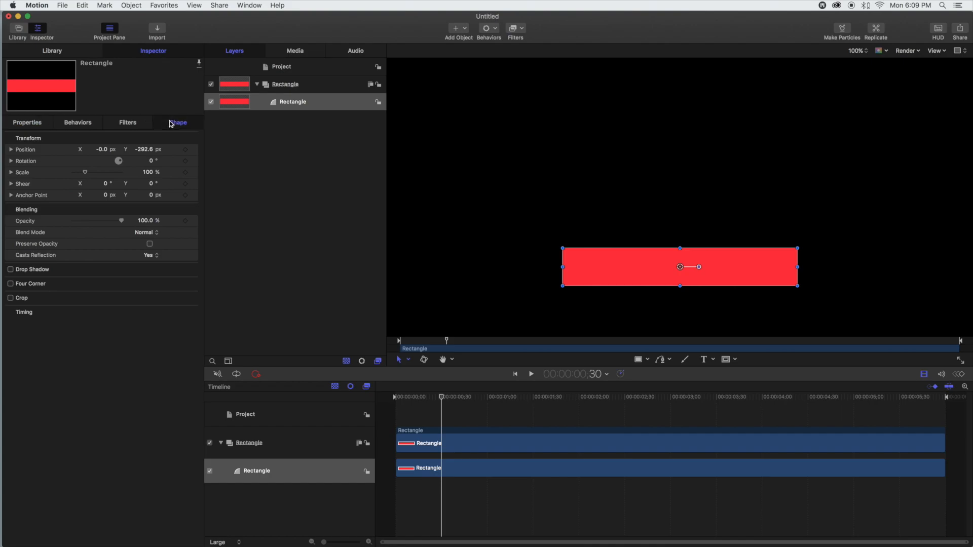
pyautogui.click(178, 122)
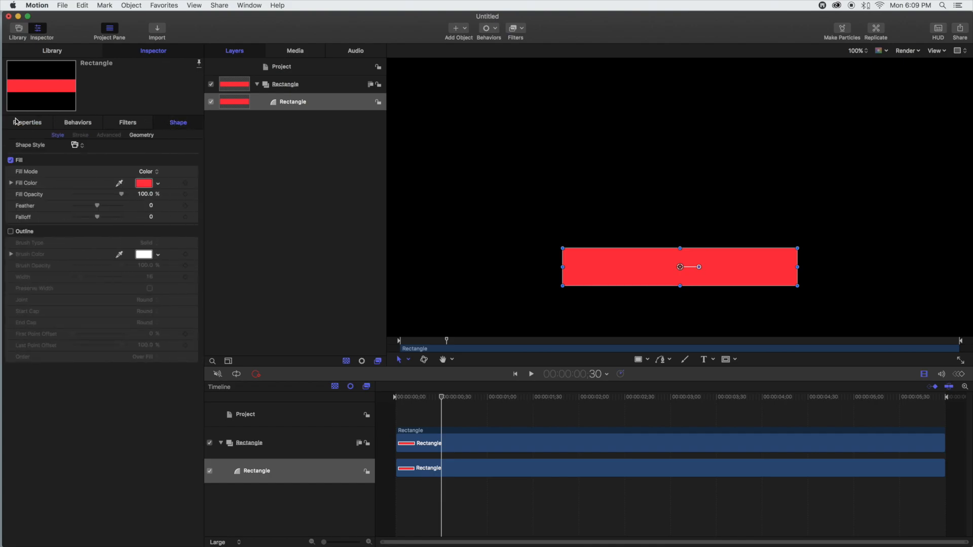
pyautogui.click(28, 122)
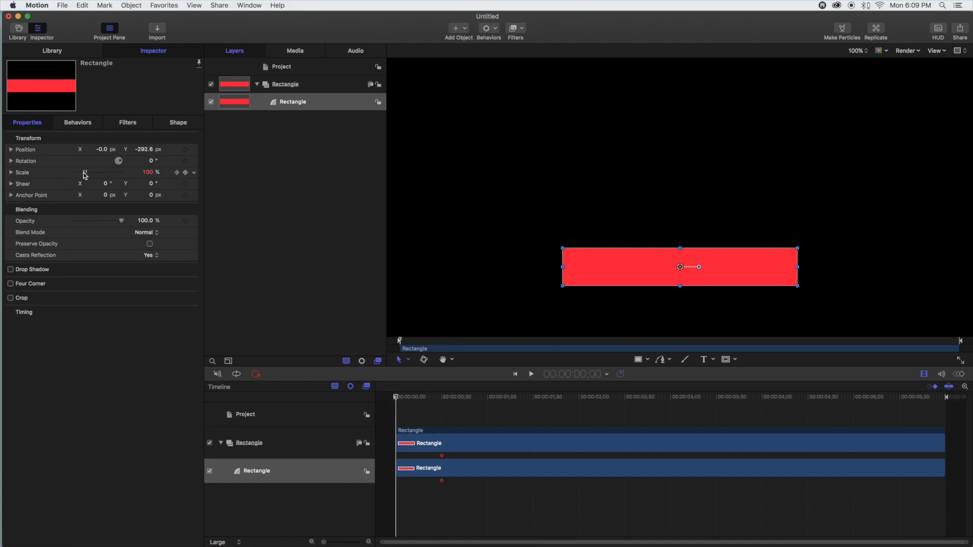
pyautogui.moveTo(85, 172); pyautogui.dragTo(73, 172)
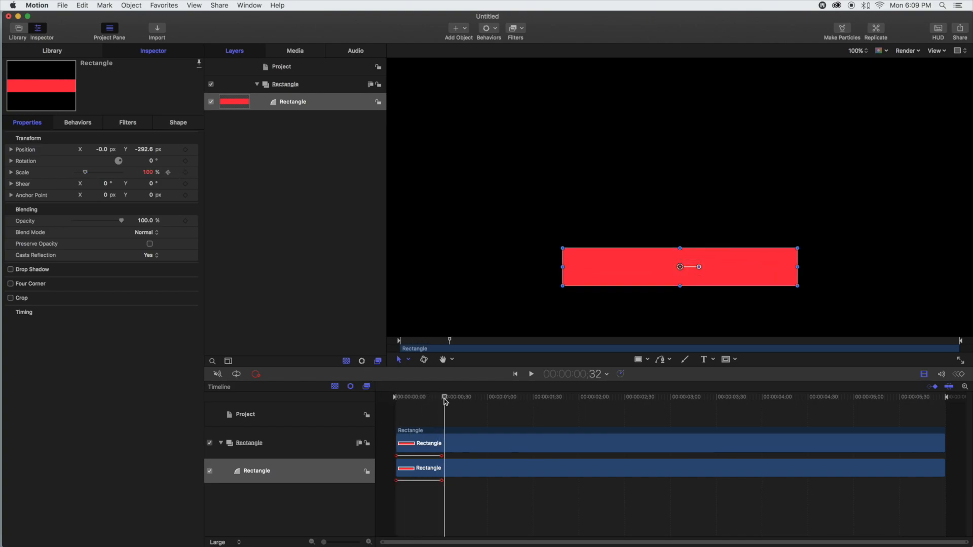
pyautogui.click(531, 373)
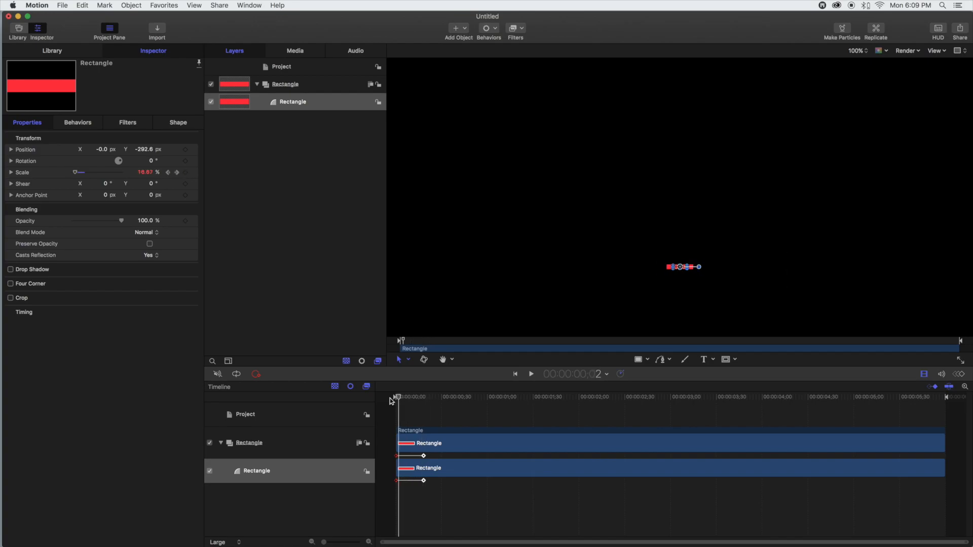
pyautogui.click(531, 373)
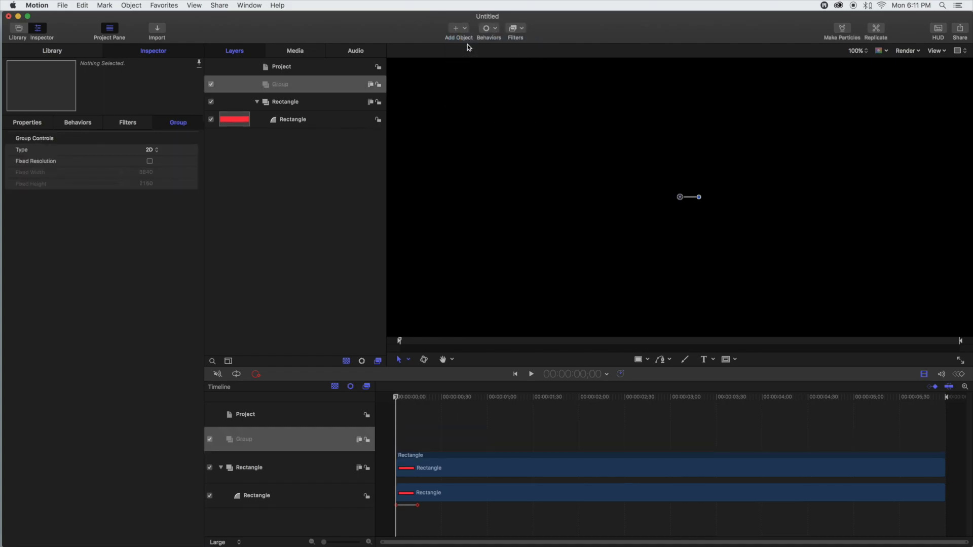
# Rename the new empty group to 'YT Logo' and select it
pyautogui.doubleClick(280, 84)
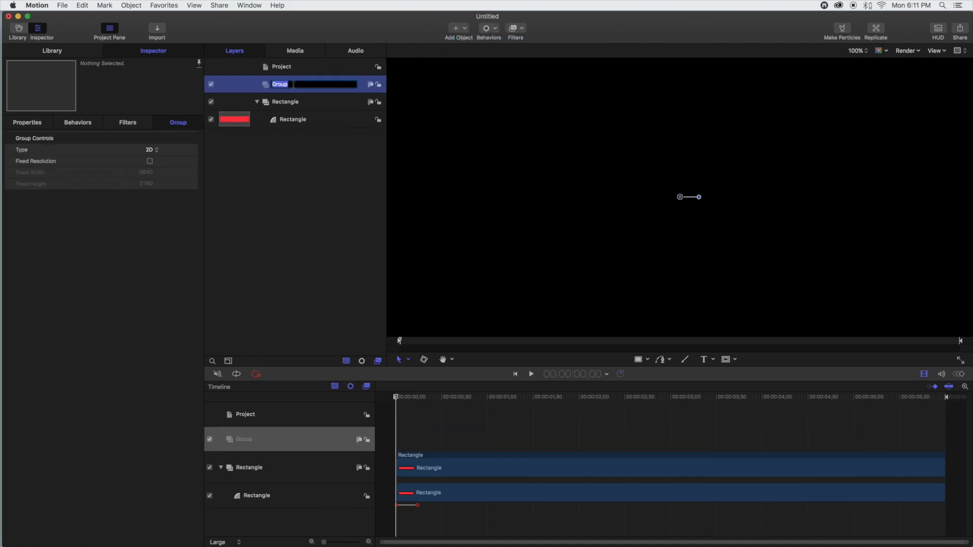
pyautogui.write('YT Logo')
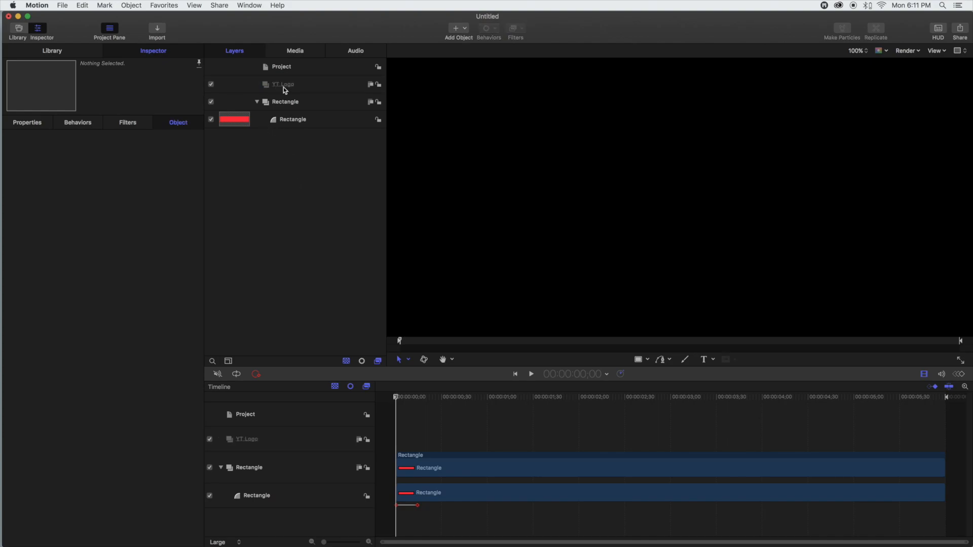
pyautogui.click(61, 5)
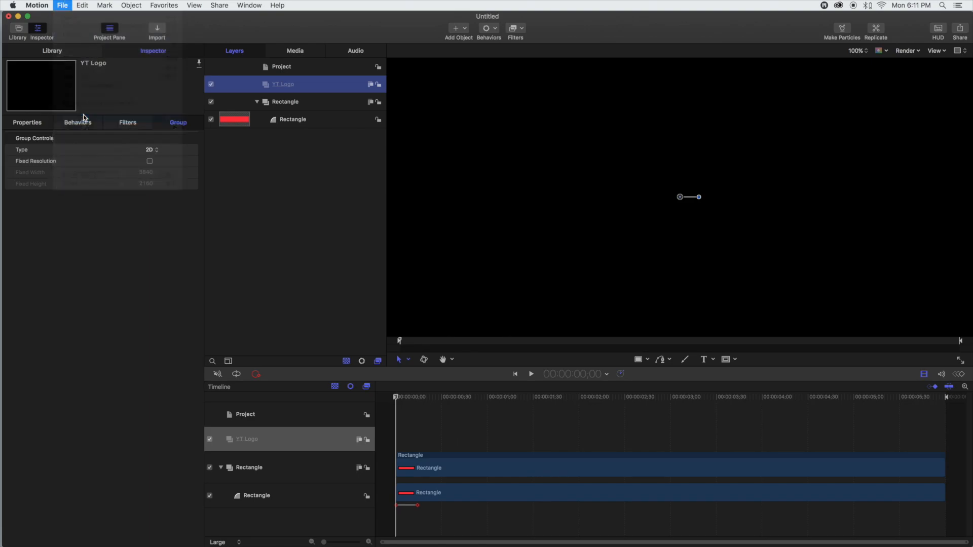
# Import yt_icon_rgb2.png from Downloads/digital_and_tv into the YT Logo group
pyautogui.click(157, 28)
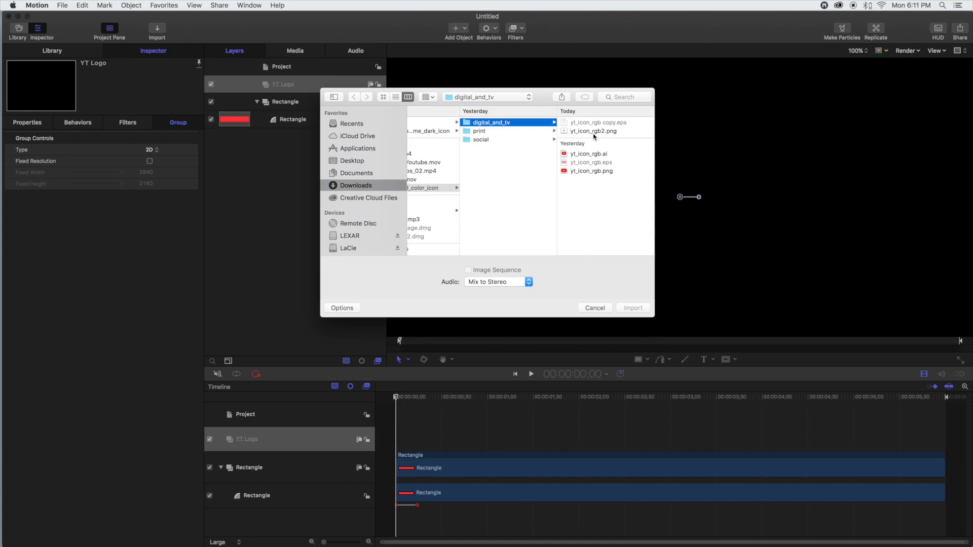
pyautogui.click(593, 131)
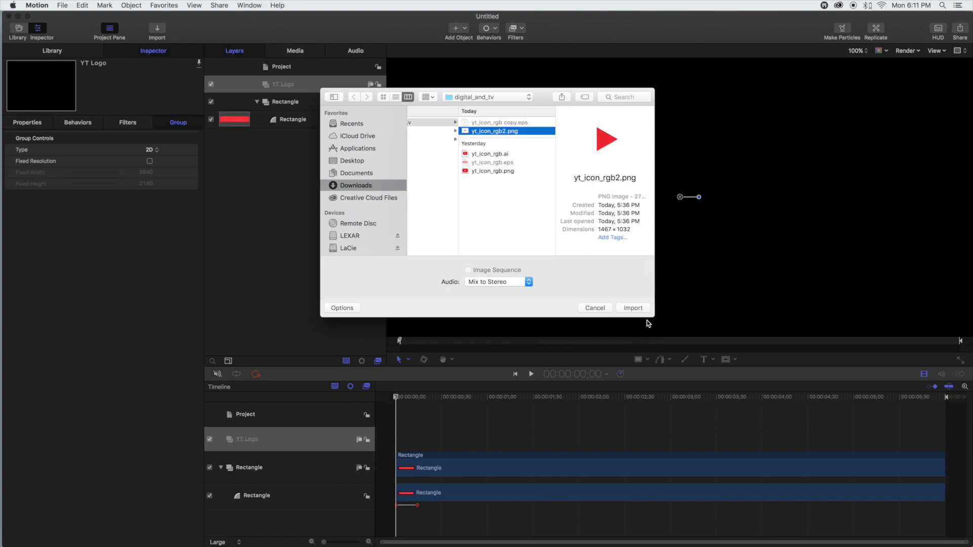
pyautogui.click(631, 308)
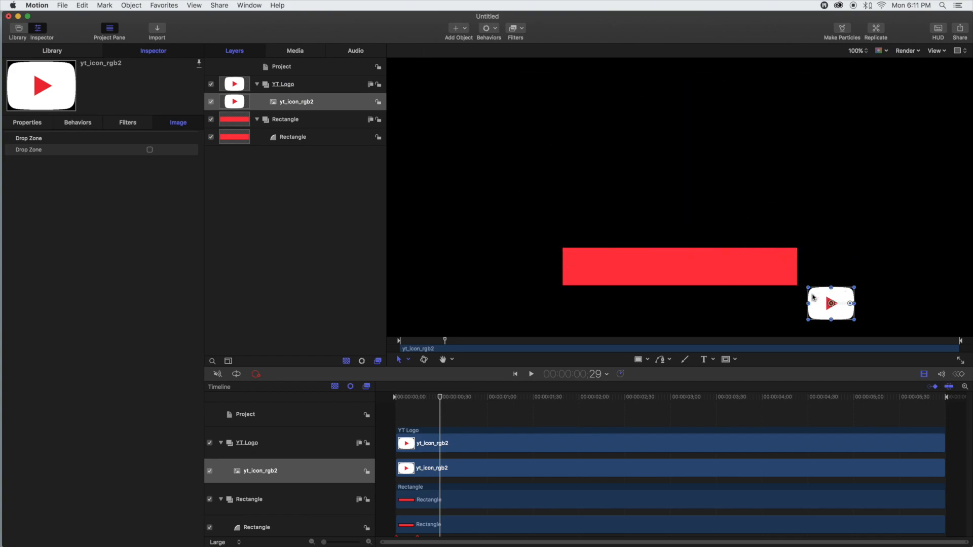
# Move the YouTube logo onto the red bar's left end and shrink it to fit
pyautogui.moveTo(830, 304); pyautogui.dragTo(601, 267)
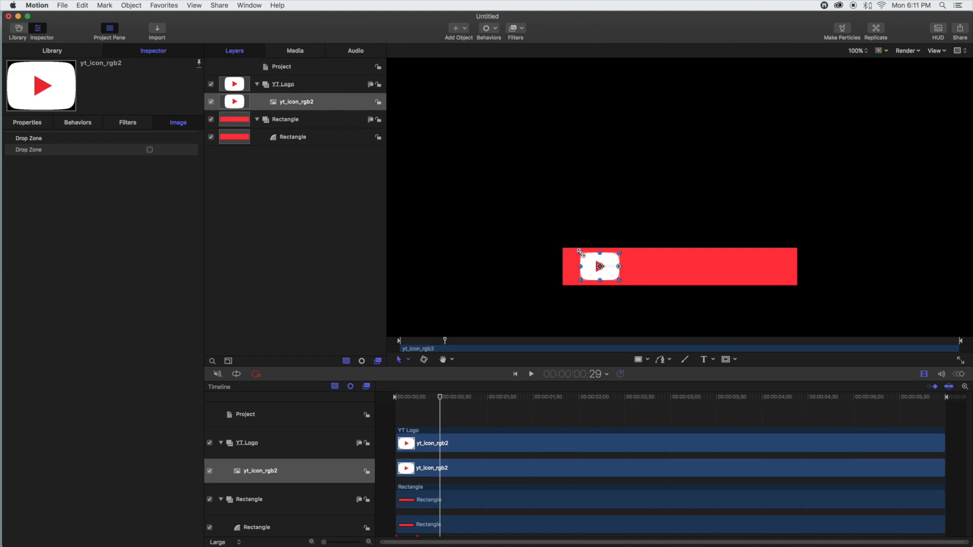
pyautogui.moveTo(578, 252); pyautogui.dragTo(600, 267)
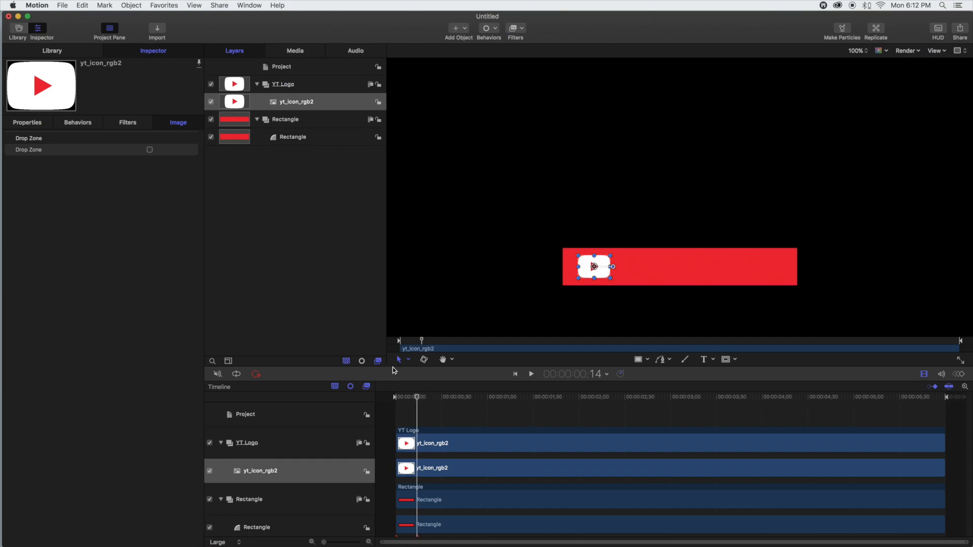
pyautogui.moveTo(266, 276)
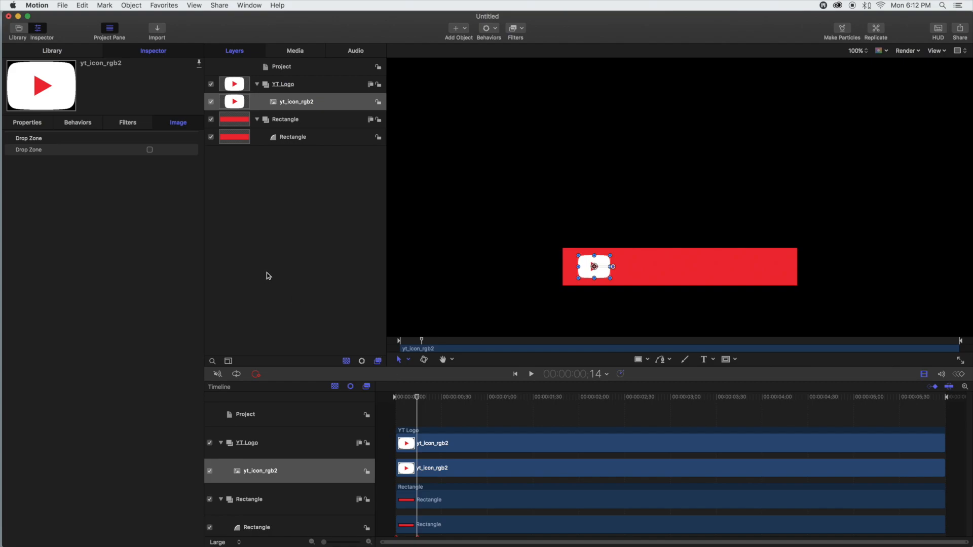
# Keyframe the logo's Scale from 0% up to 100% over the opening frames
pyautogui.click(27, 122)
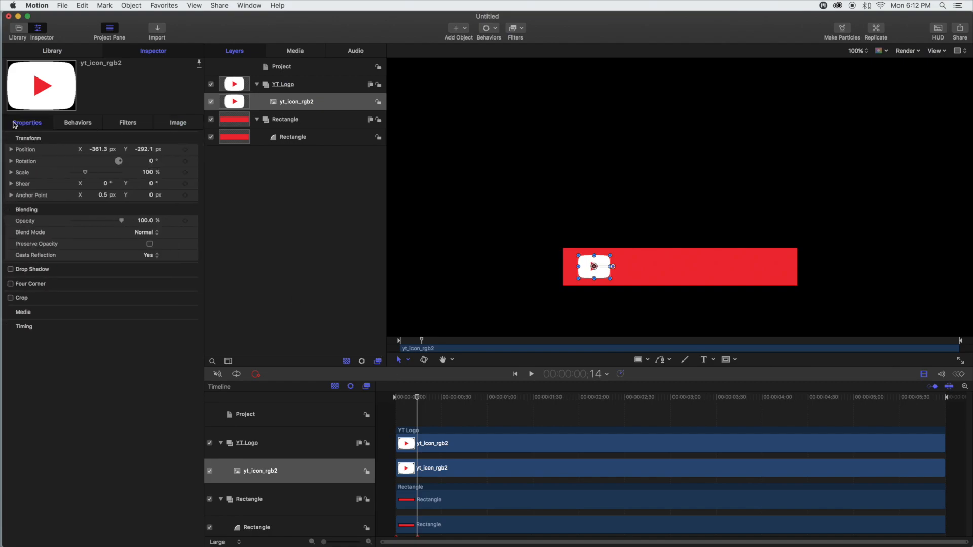
pyautogui.click(27, 122)
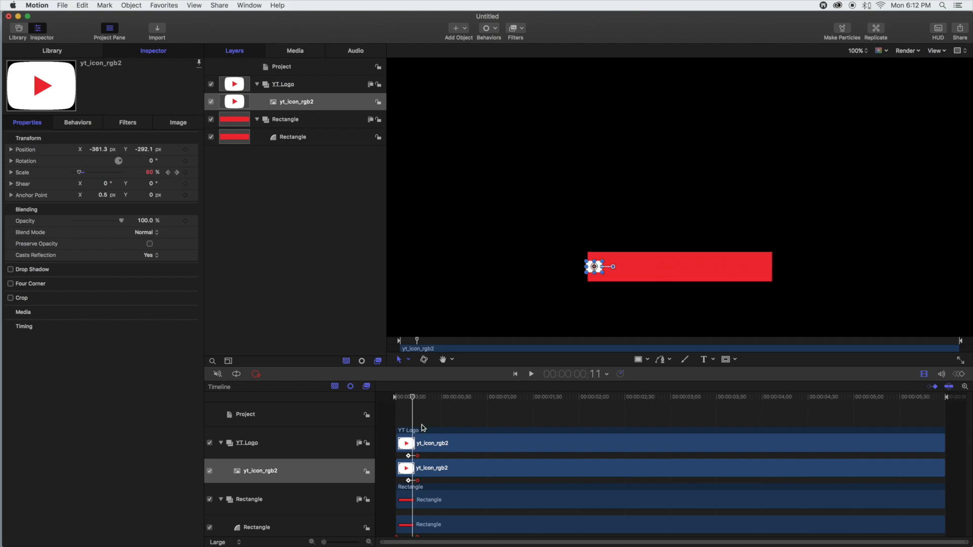
pyautogui.moveTo(410, 457)
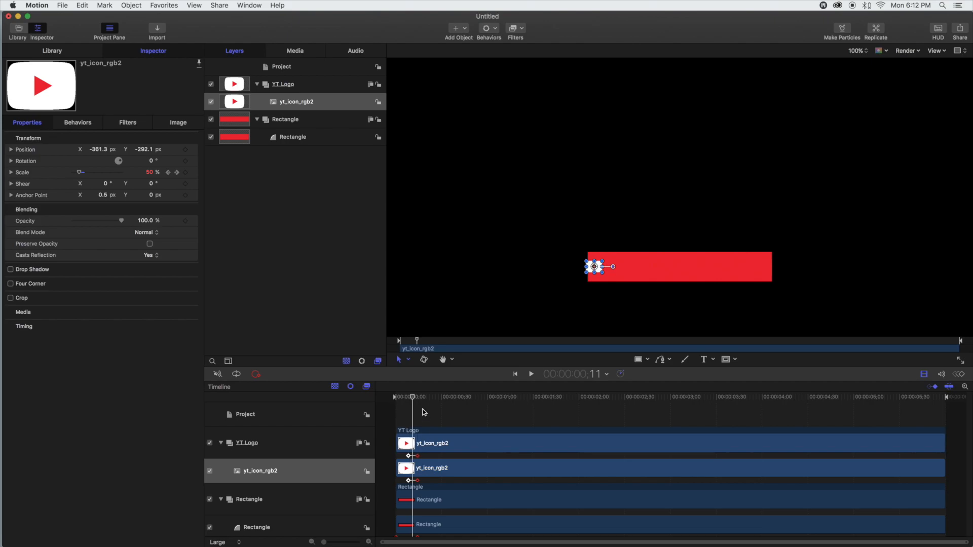
pyautogui.click(531, 373)
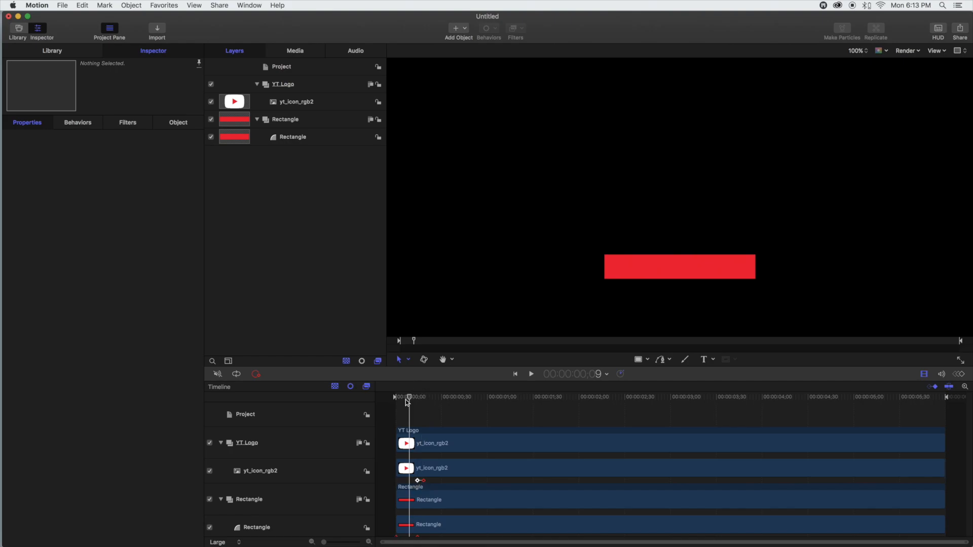
pyautogui.moveTo(409, 397); pyautogui.dragTo(467, 397)
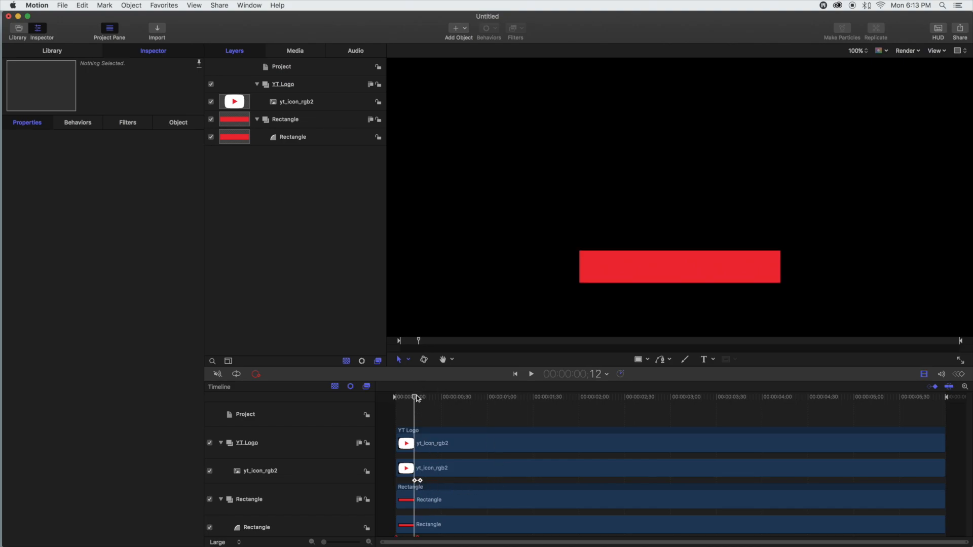
pyautogui.click(531, 374)
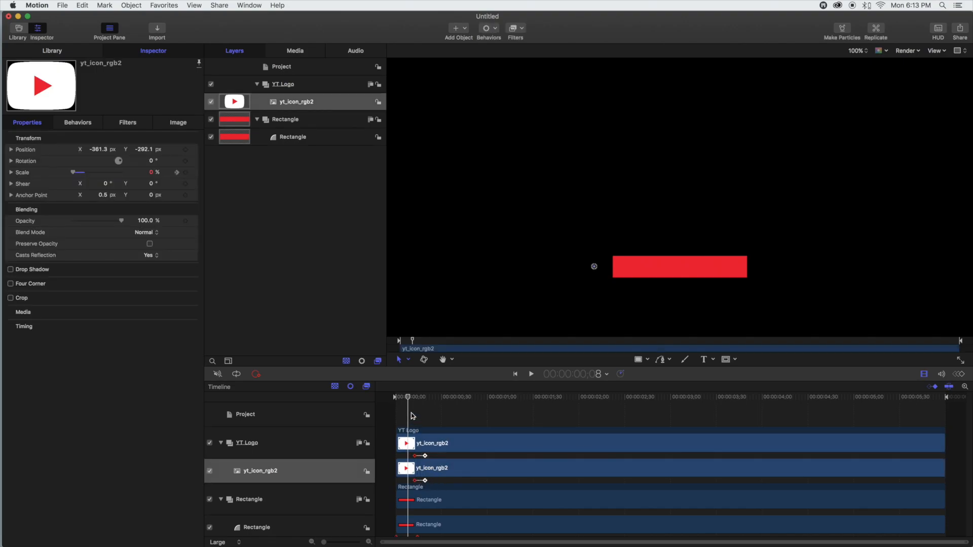
# Preview the logo scale-in animation from the start
pyautogui.click(530, 374)
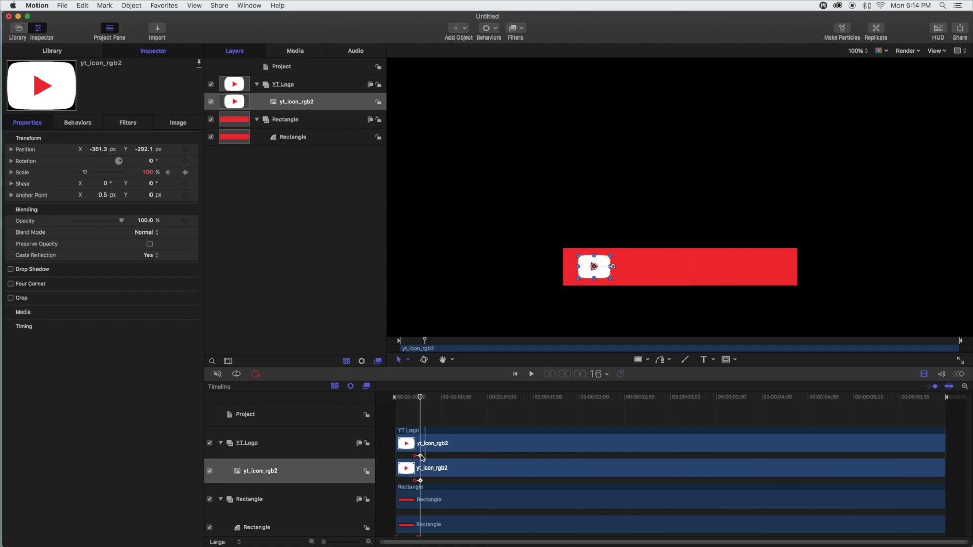
pyautogui.click(530, 374)
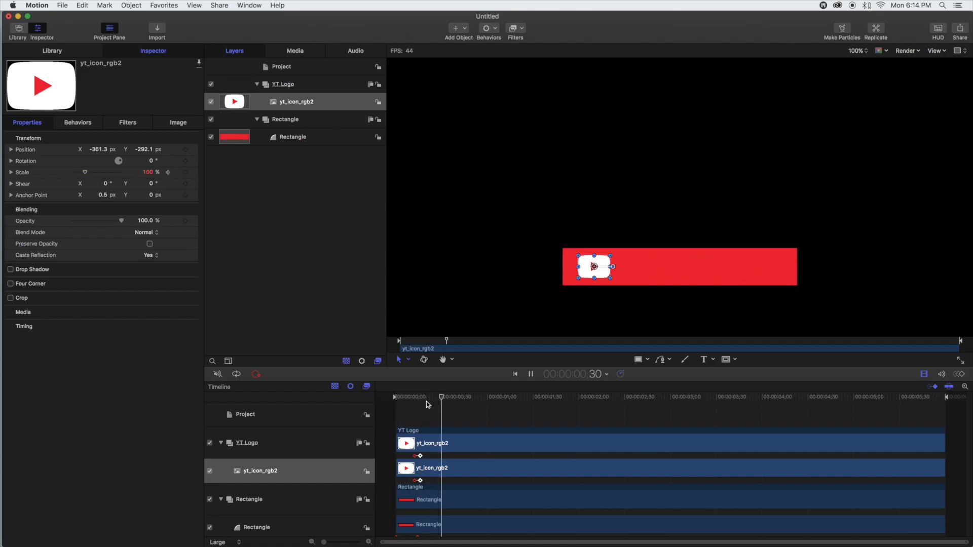
pyautogui.click(530, 373)
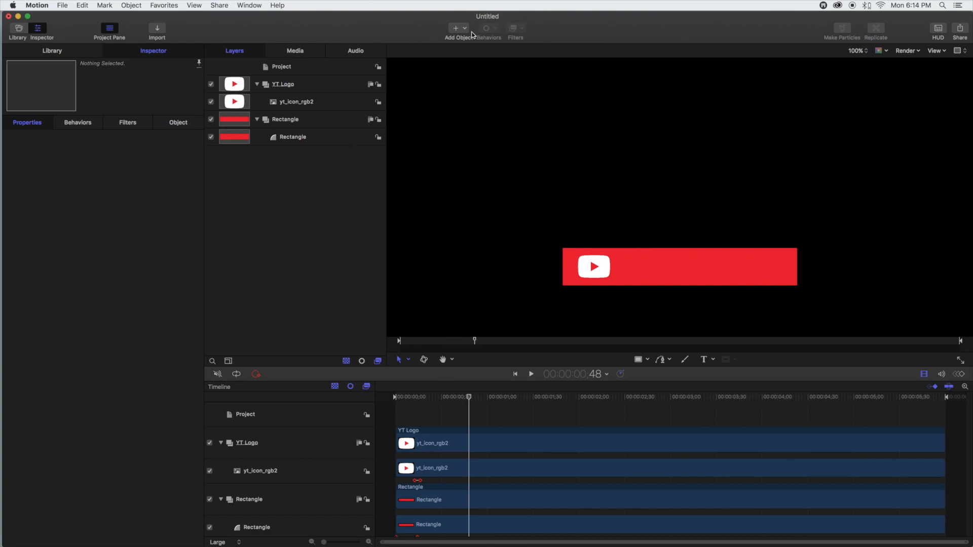
# Add a new group named 'Text' and move the playhead to where the text appears
pyautogui.click(455, 28)
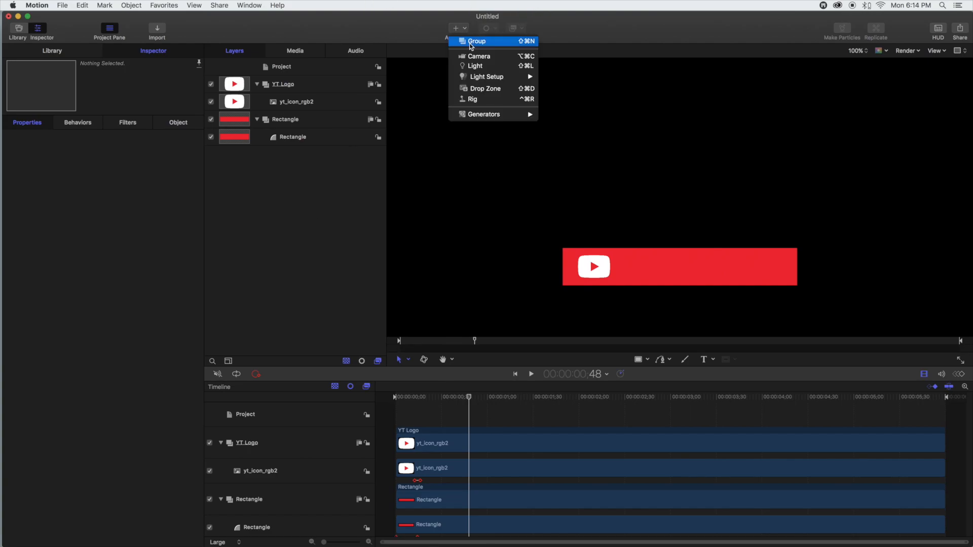
pyautogui.click(477, 41)
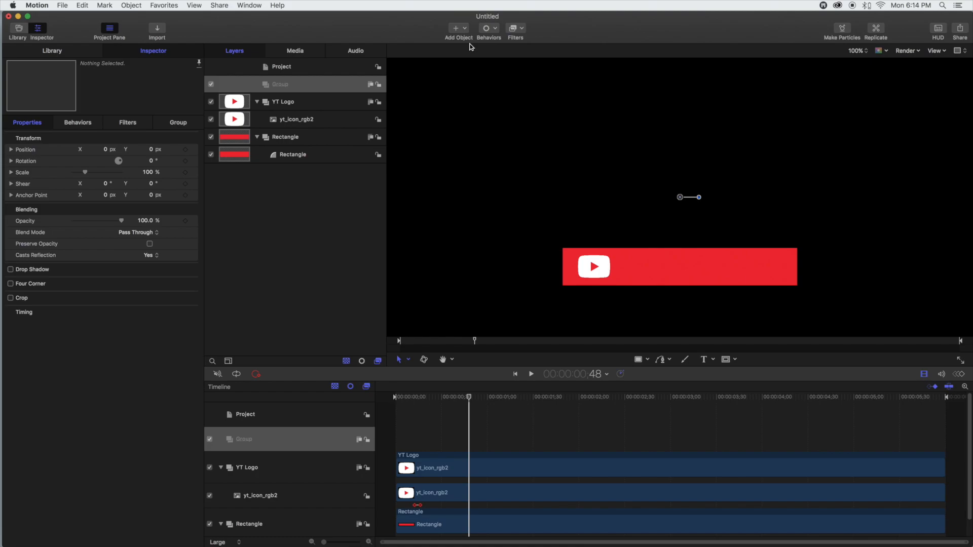
pyautogui.click(295, 83)
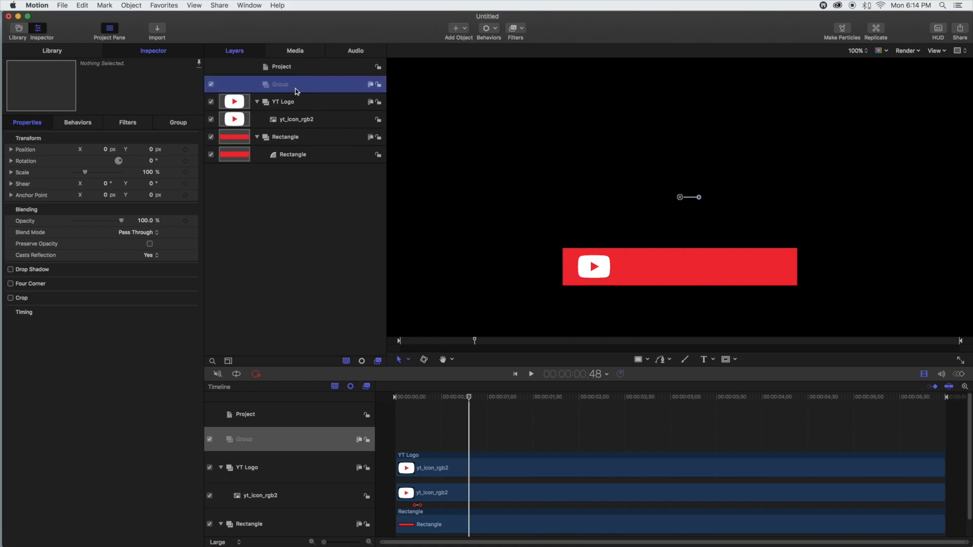
pyautogui.doubleClick(279, 83)
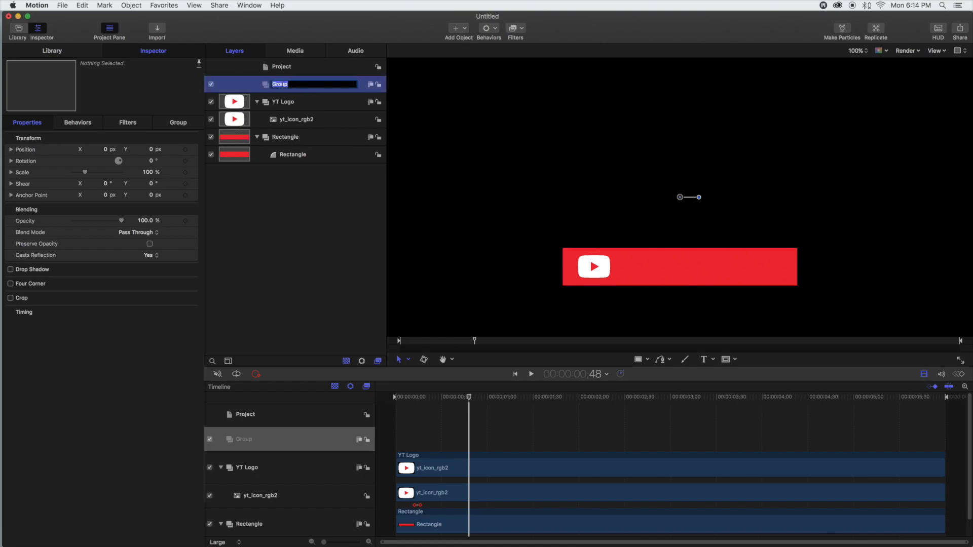
pyautogui.write('Text')
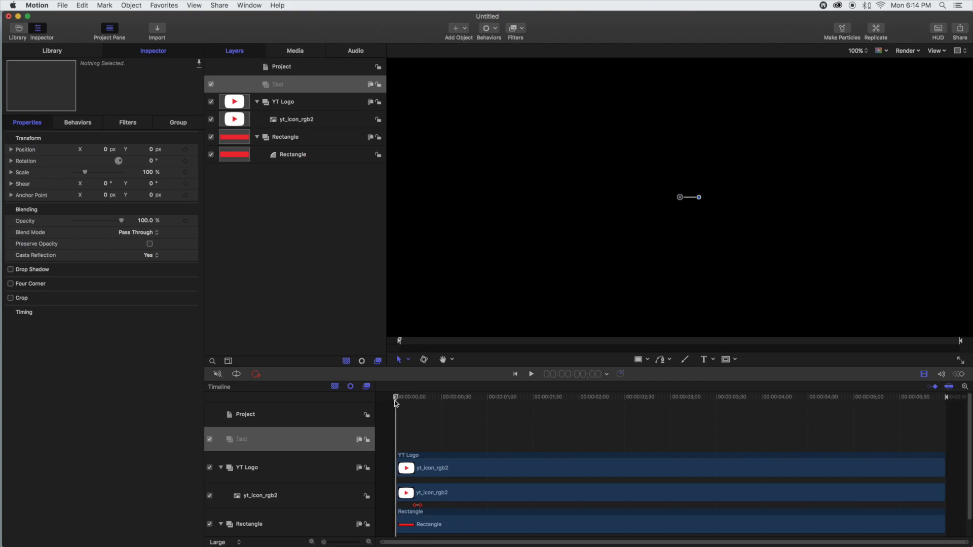
pyautogui.moveTo(395, 397); pyautogui.dragTo(436, 397)
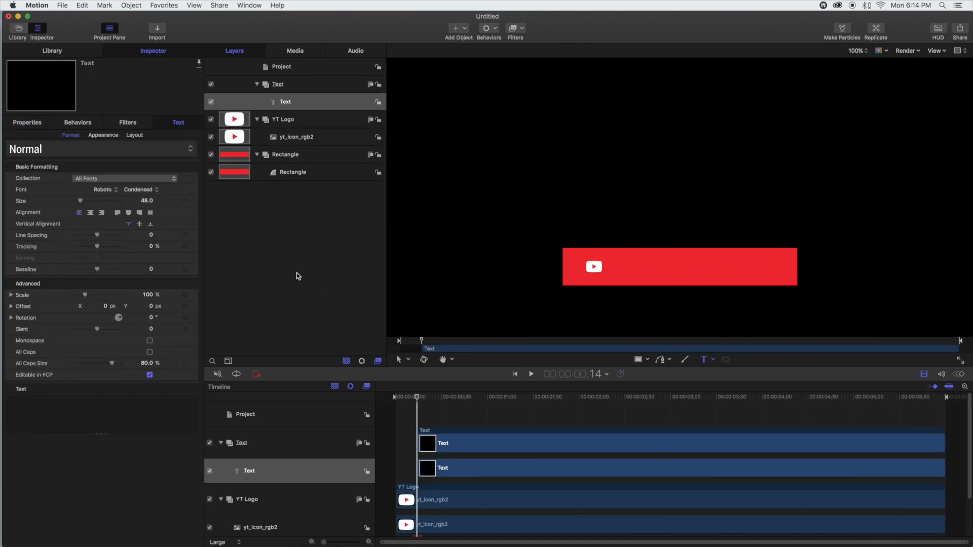
pyautogui.moveTo(434, 263)
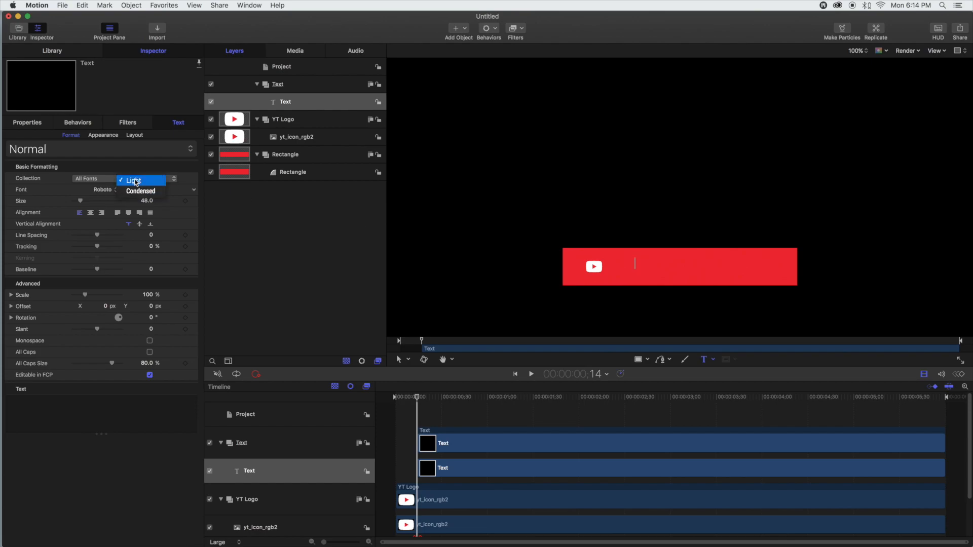
# Type 'Subscribe' in Roboto Light and enlarge it to size 92
pyautogui.write('Su')
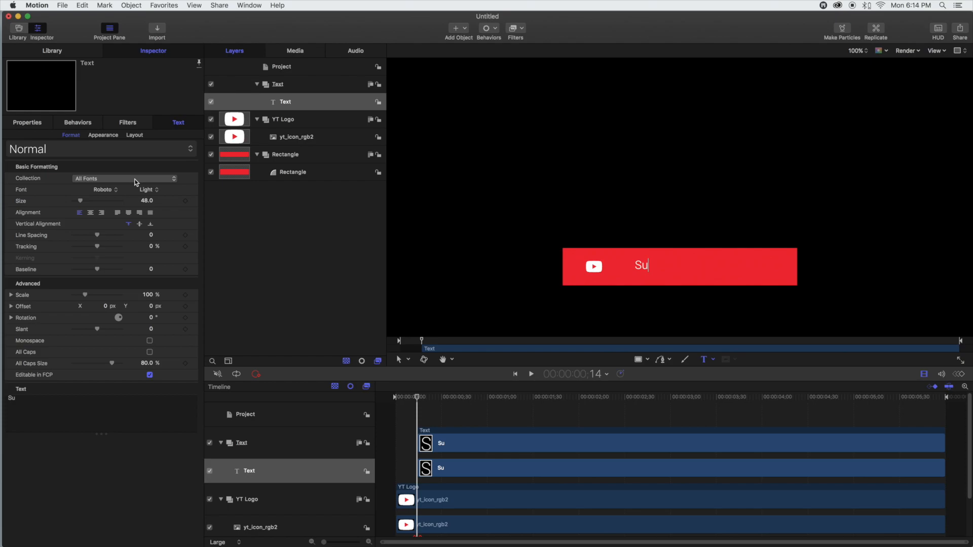
pyautogui.write('bscribe')
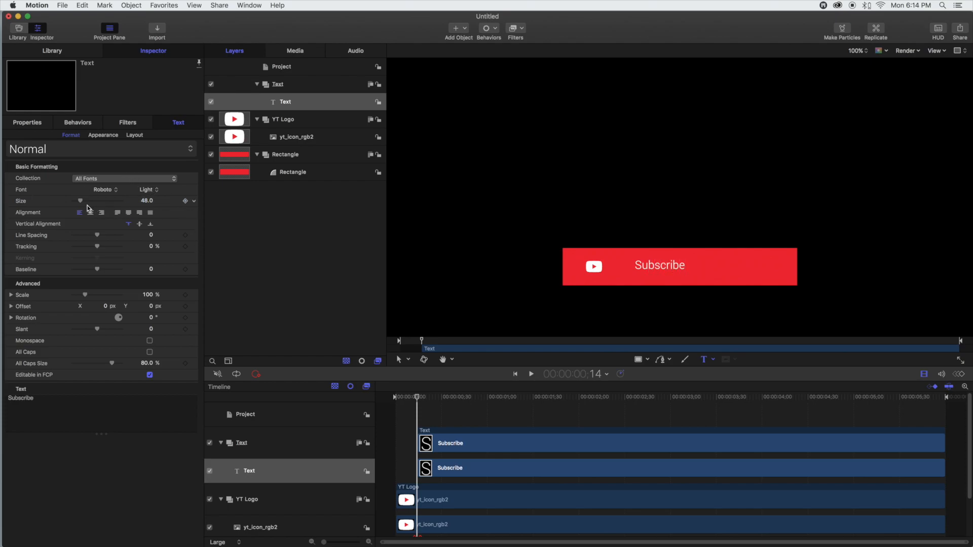
pyautogui.moveTo(79, 201); pyautogui.dragTo(87, 201)
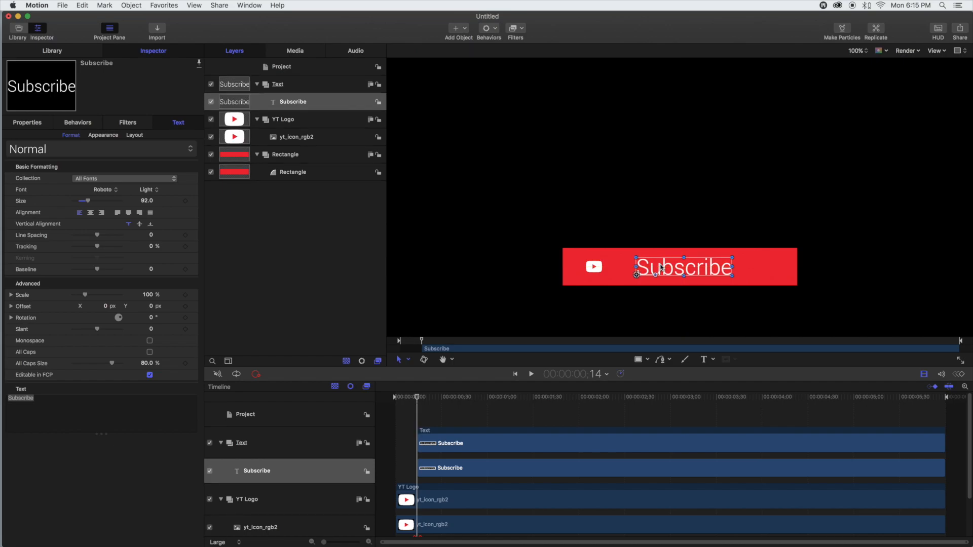
# Position the Subscribe text near the logo and narrow the red banner
pyautogui.moveTo(664, 267); pyautogui.dragTo(696, 263)
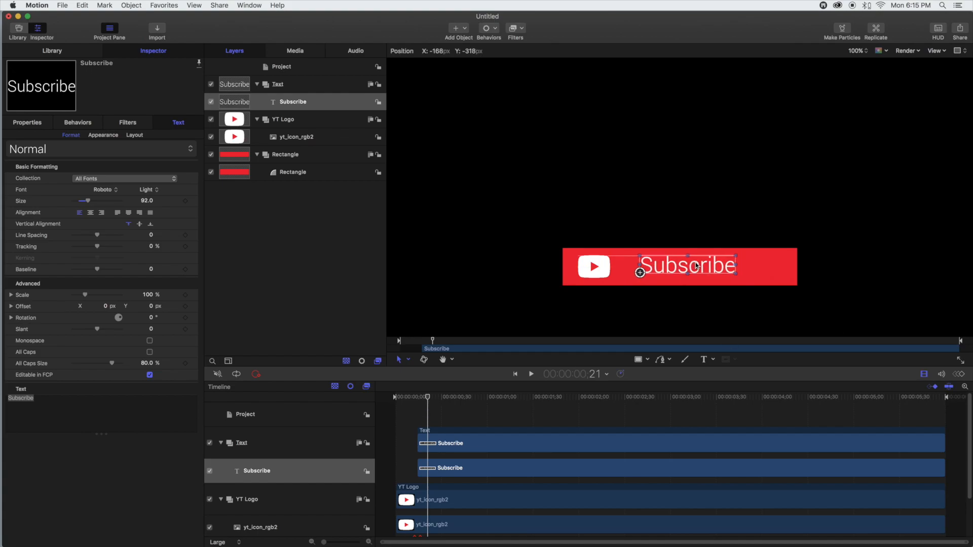
pyautogui.moveTo(686, 266); pyautogui.dragTo(664, 265)
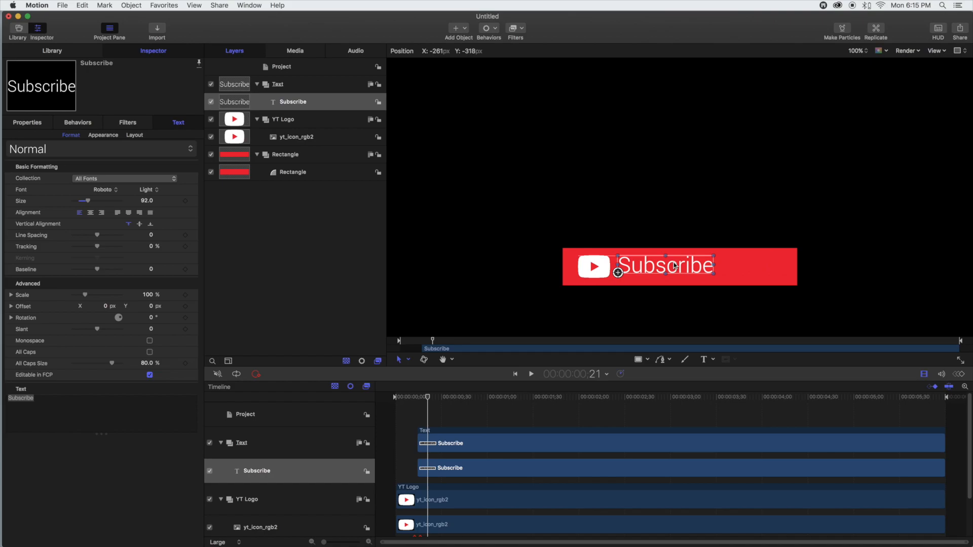
pyautogui.moveTo(664, 266); pyautogui.dragTo(669, 265)
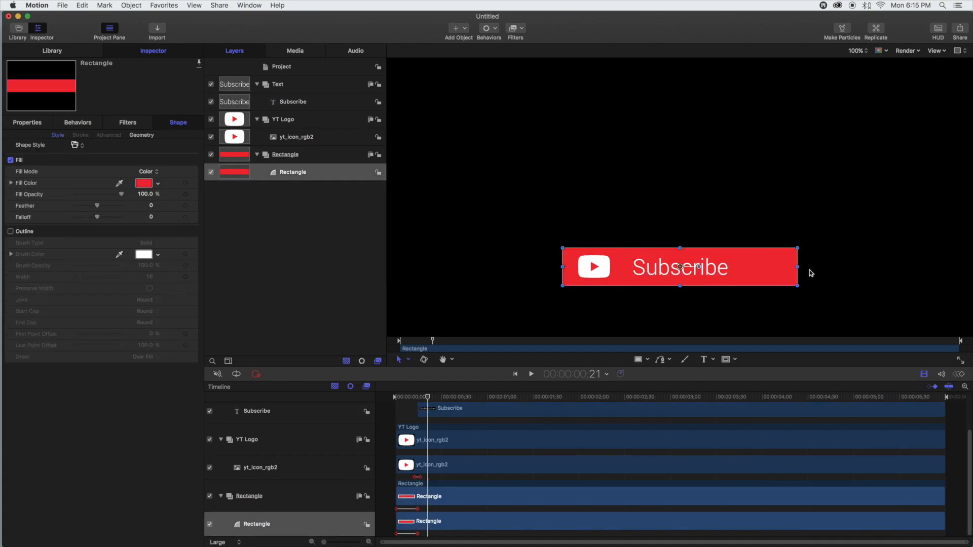
pyautogui.moveTo(796, 267); pyautogui.dragTo(746, 267)
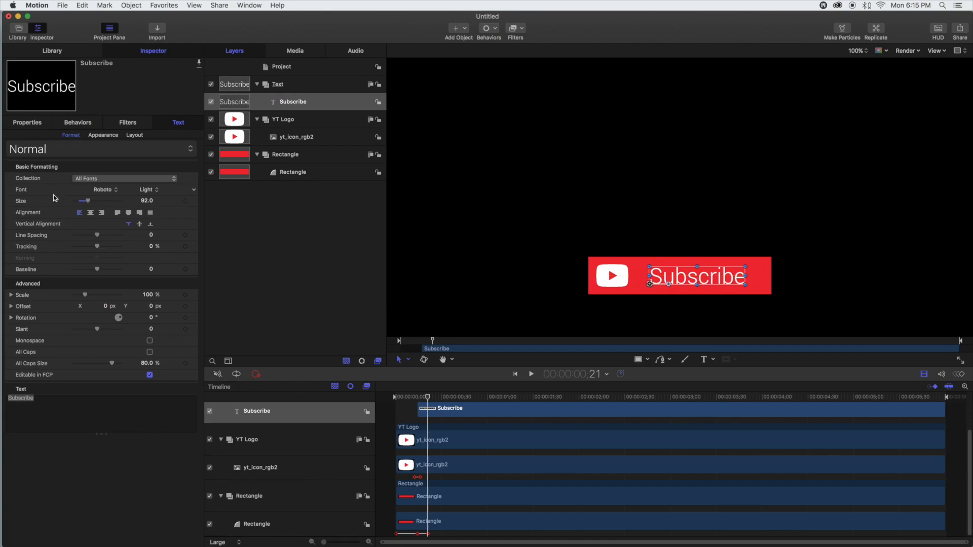
# Widen the Subscribe letter tracking and settle the word just right of the logo
pyautogui.moveTo(97, 246); pyautogui.dragTo(105, 246)
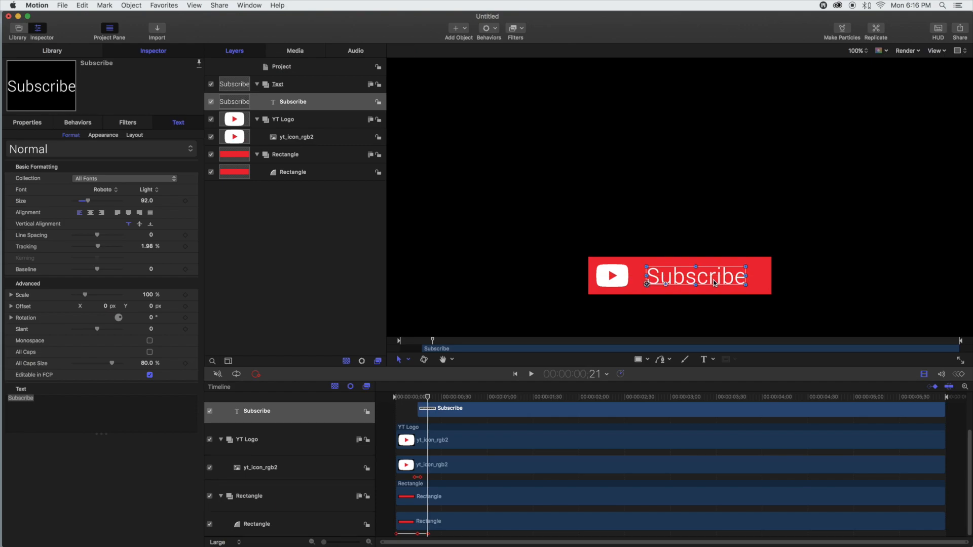
pyautogui.moveTo(744, 276); pyautogui.dragTo(738, 282)
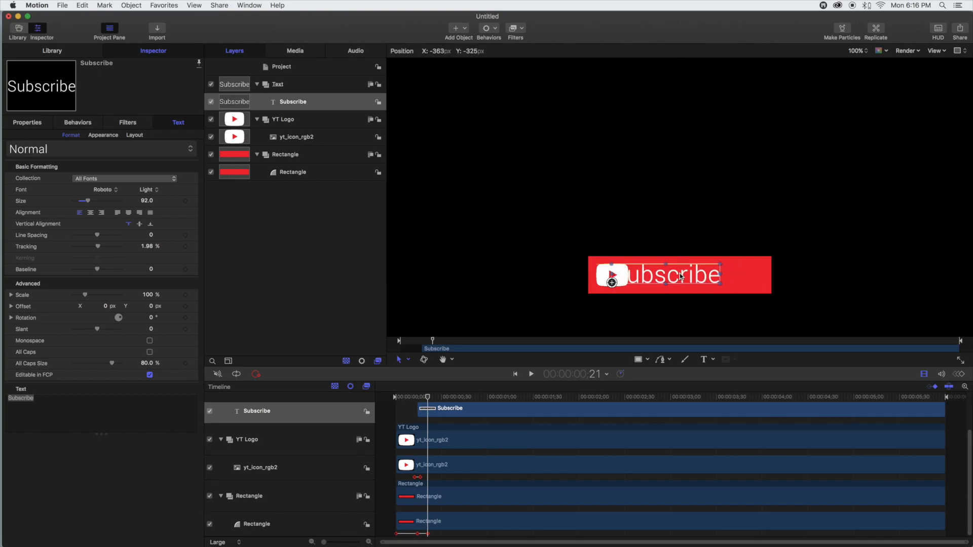
pyautogui.moveTo(657, 274); pyautogui.dragTo(698, 275)
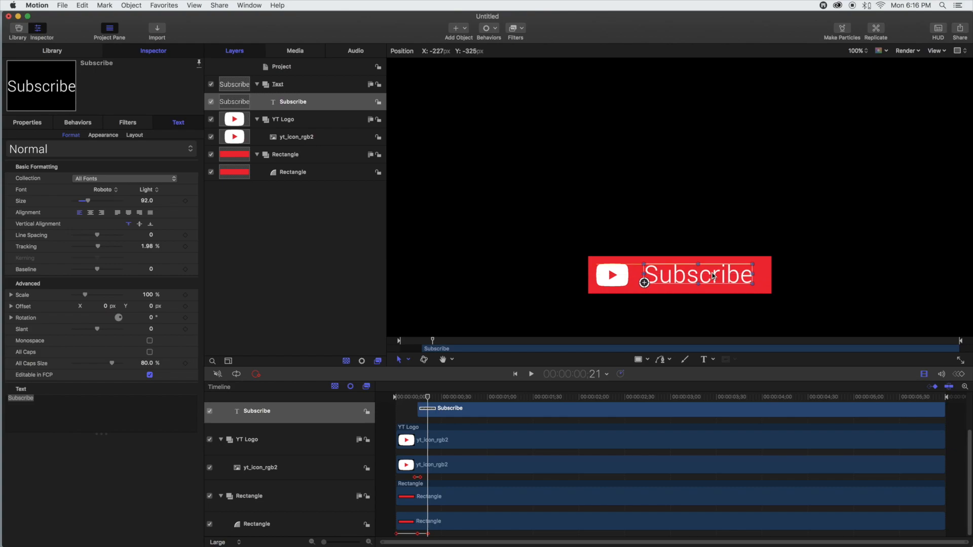
pyautogui.moveTo(701, 275); pyautogui.dragTo(704, 275)
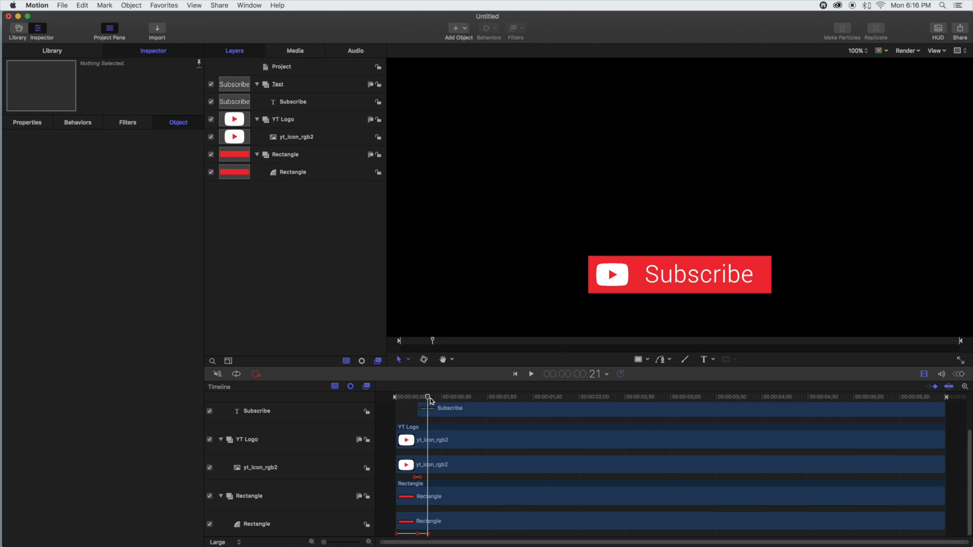
pyautogui.click(530, 374)
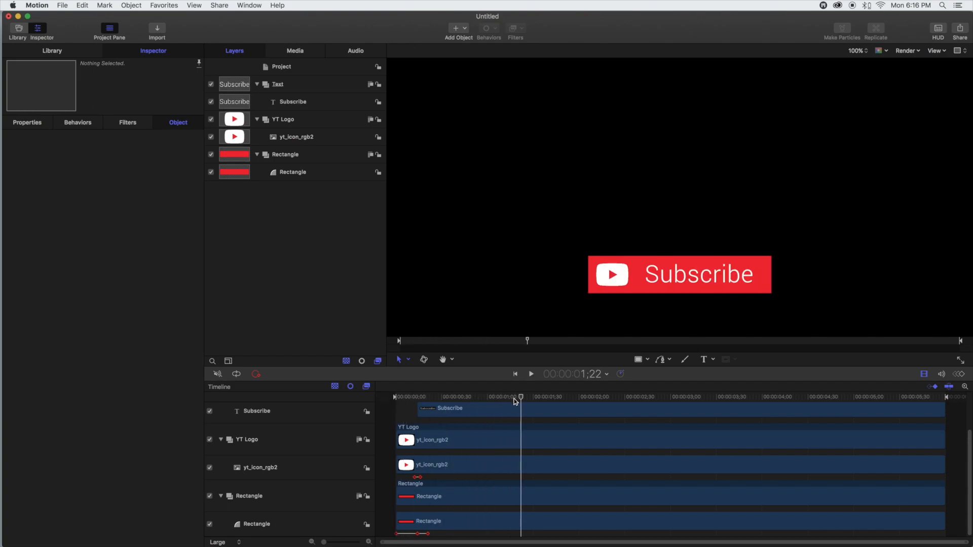
pyautogui.click(514, 374)
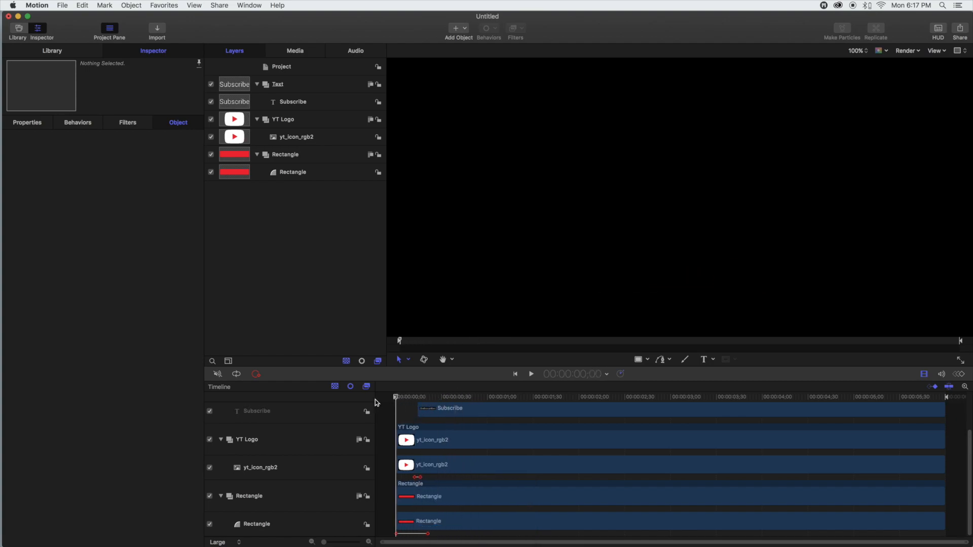
pyautogui.click(530, 374)
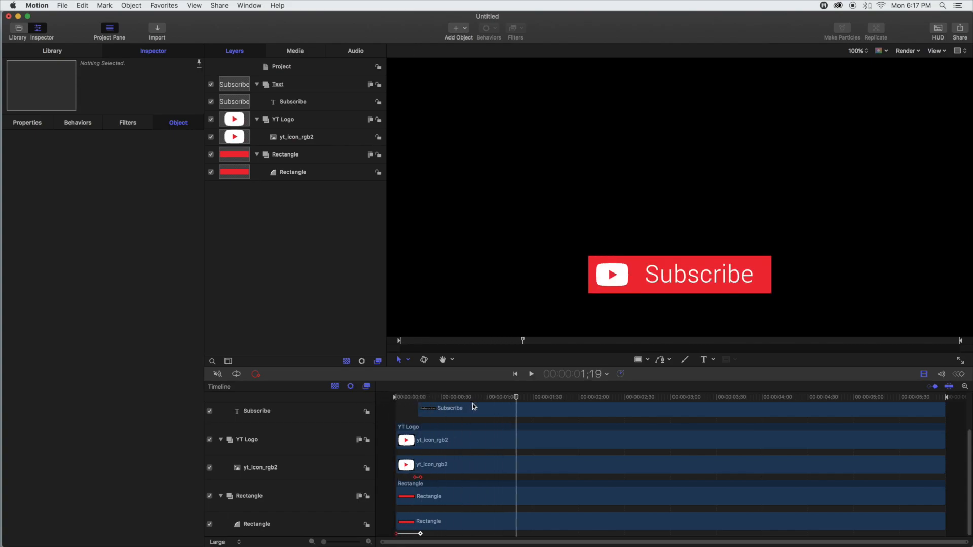
pyautogui.click(531, 374)
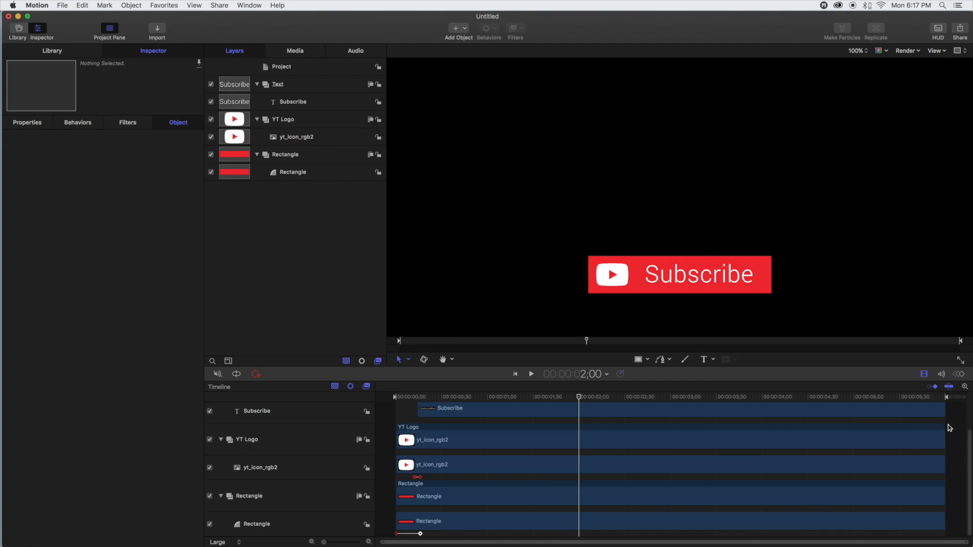
pyautogui.click(292, 102)
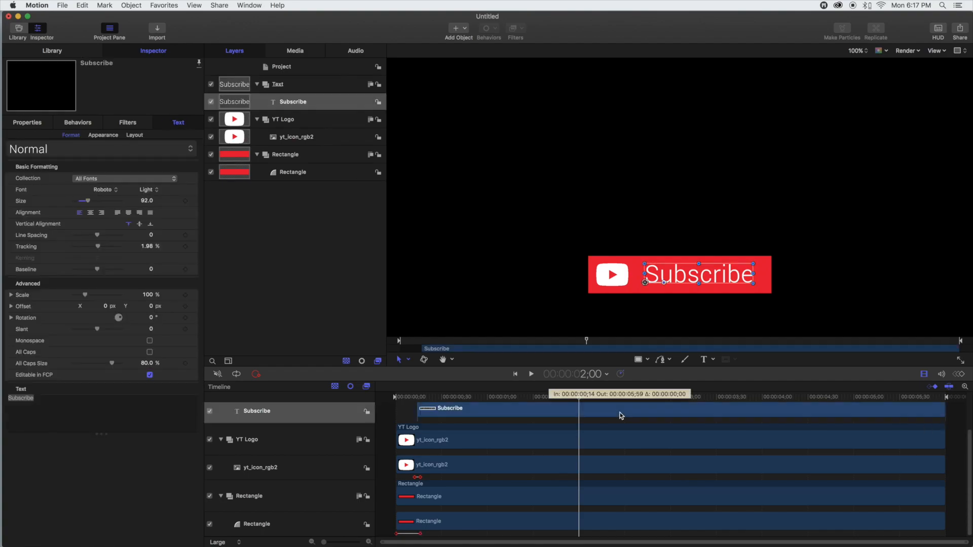